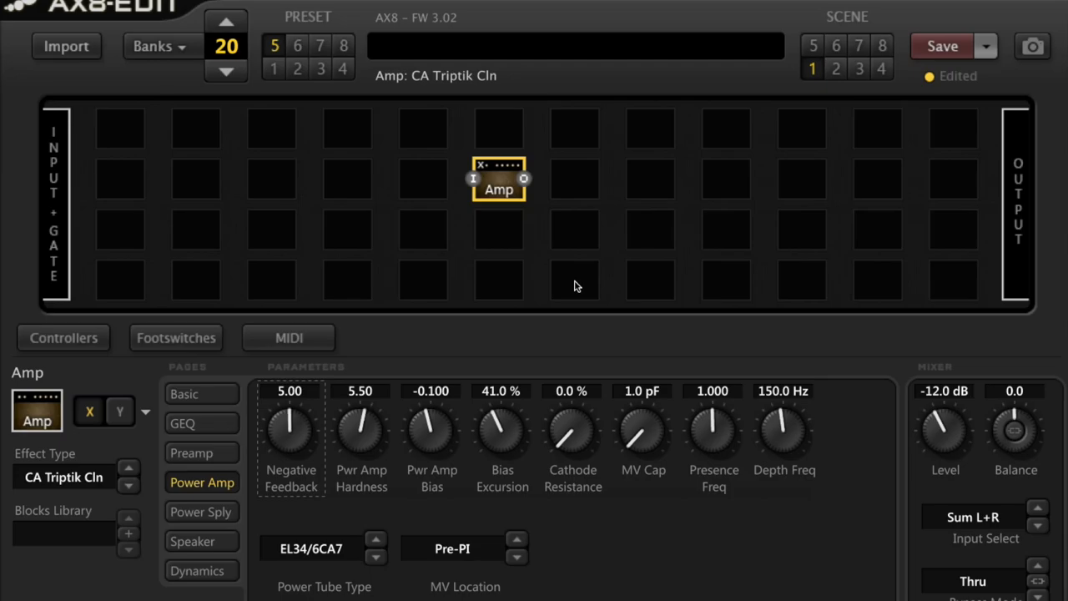
{"action": "mouse_move", "coordinate": [582, 286]}
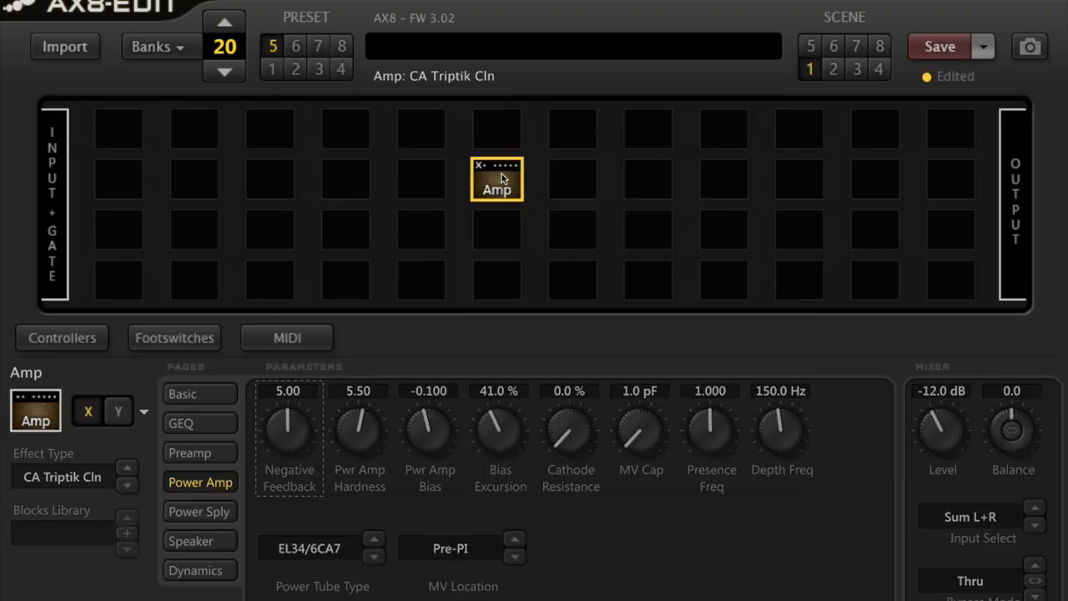
Open the amp model list and scroll through its entries.
{"action": "right_click", "coordinate": [497, 180]}
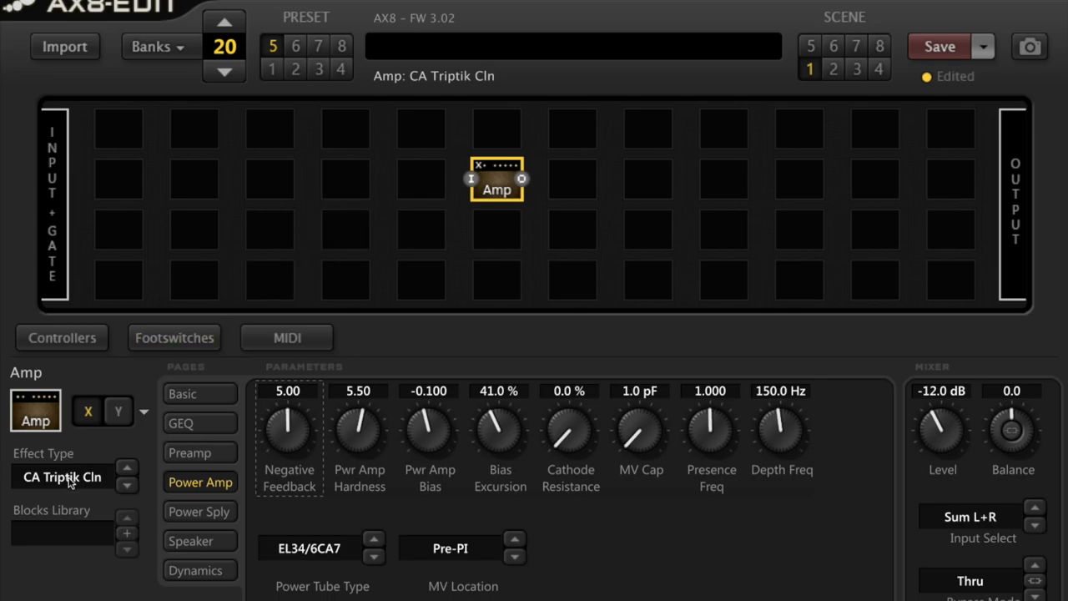
{"action": "left_click", "coordinate": [61, 476]}
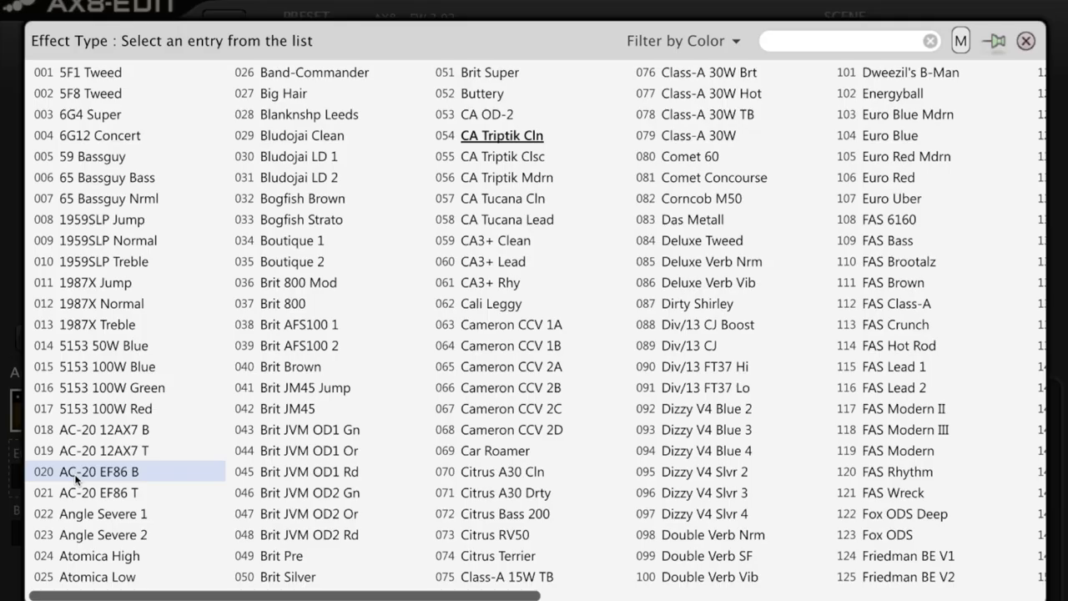
{"action": "left_click", "coordinate": [497, 555]}
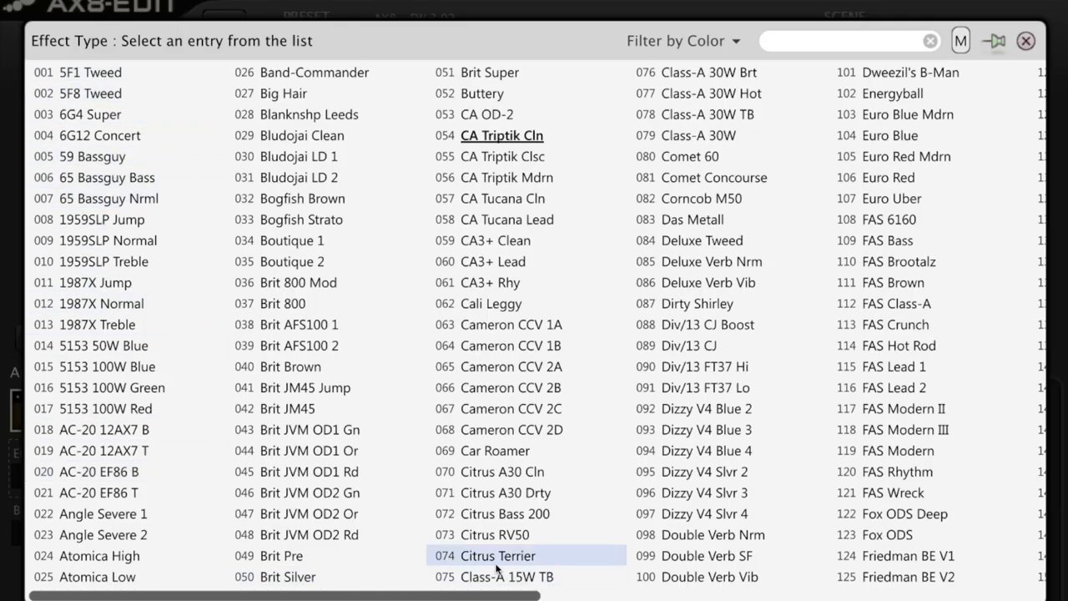
{"action": "scroll", "scroll_direction": "right", "scroll_amount": 3}
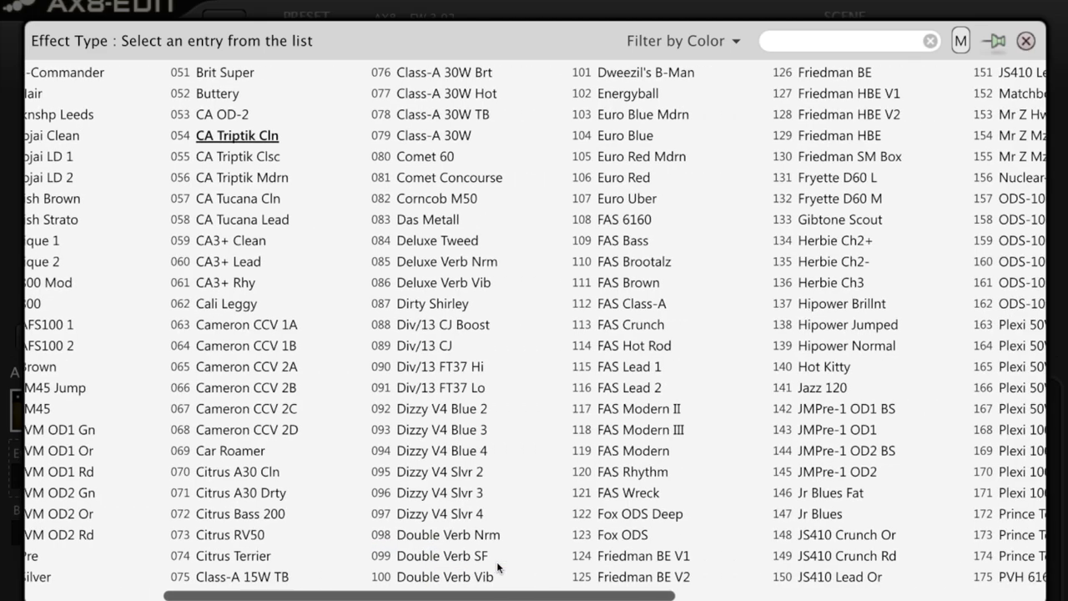
{"action": "scroll", "scroll_direction": "down", "scroll_amount": 3}
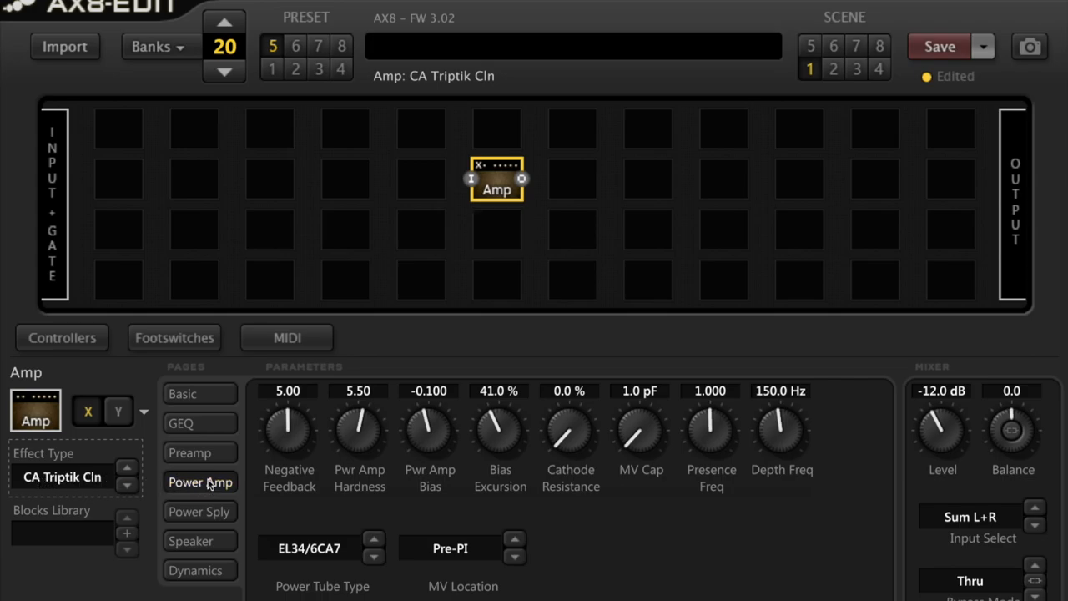
On the Power Amp page, set negative feedback 4.90 and bias -0.120.
{"action": "left_click", "coordinate": [200, 482]}
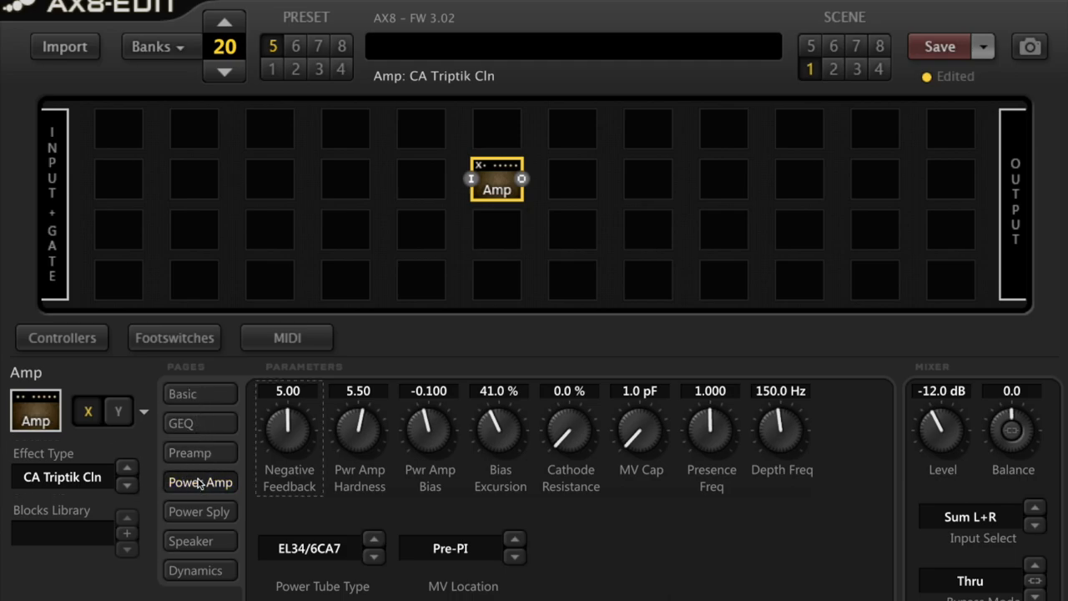
{"action": "left_click", "coordinate": [201, 483]}
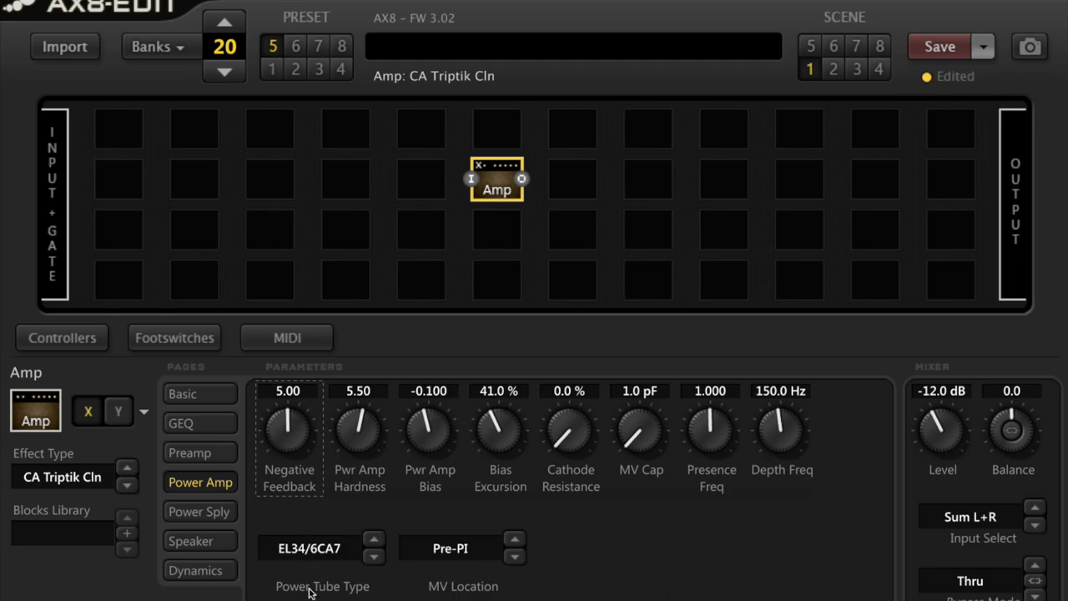
{"action": "mouse_move", "coordinate": [358, 595]}
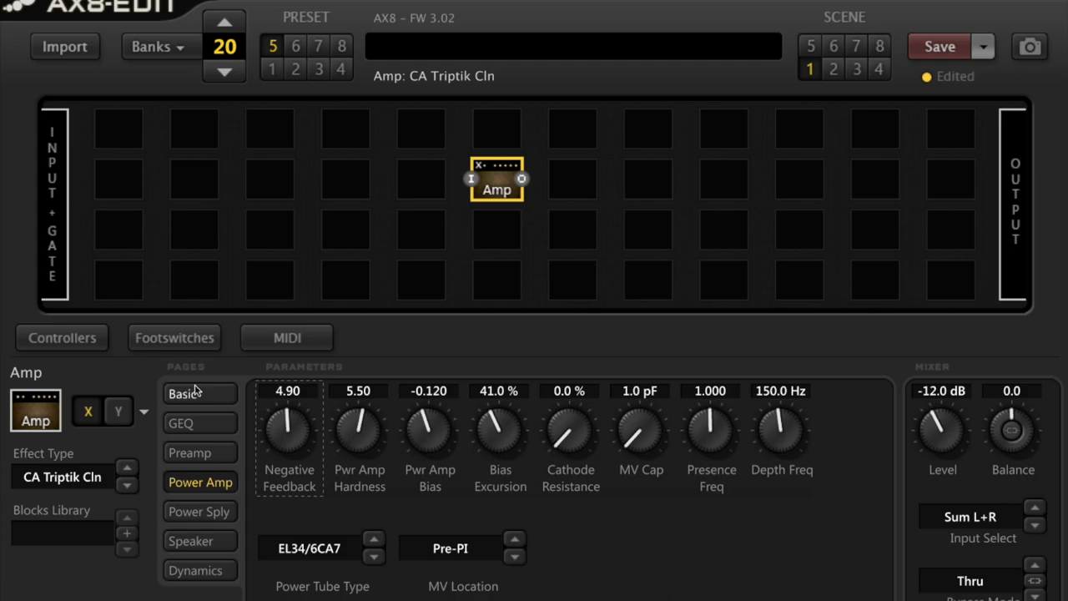
{"action": "mouse_move", "coordinate": [211, 438]}
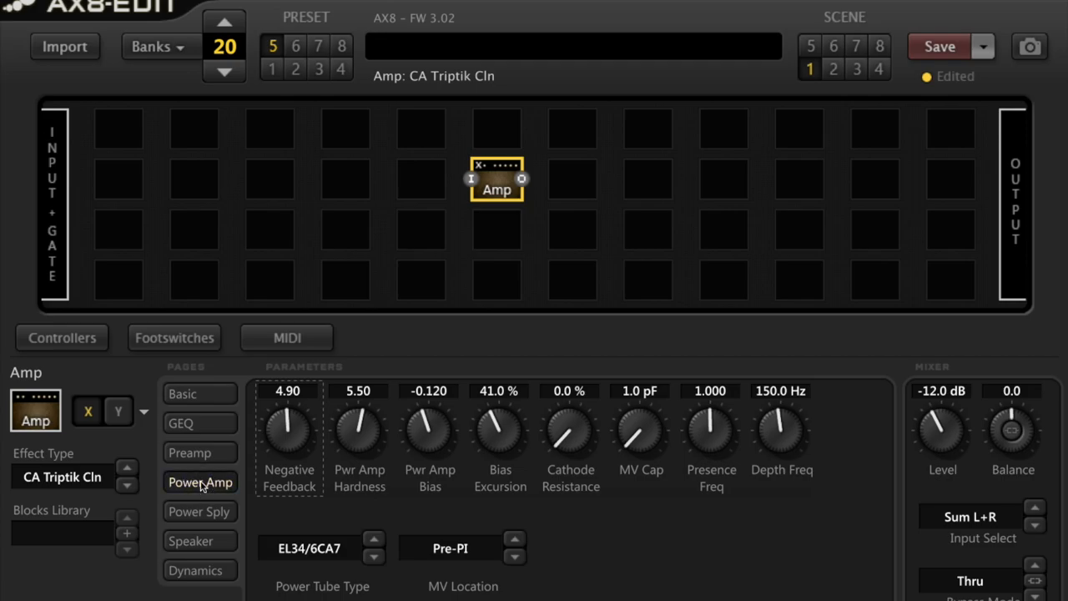
{"action": "left_click", "coordinate": [200, 483]}
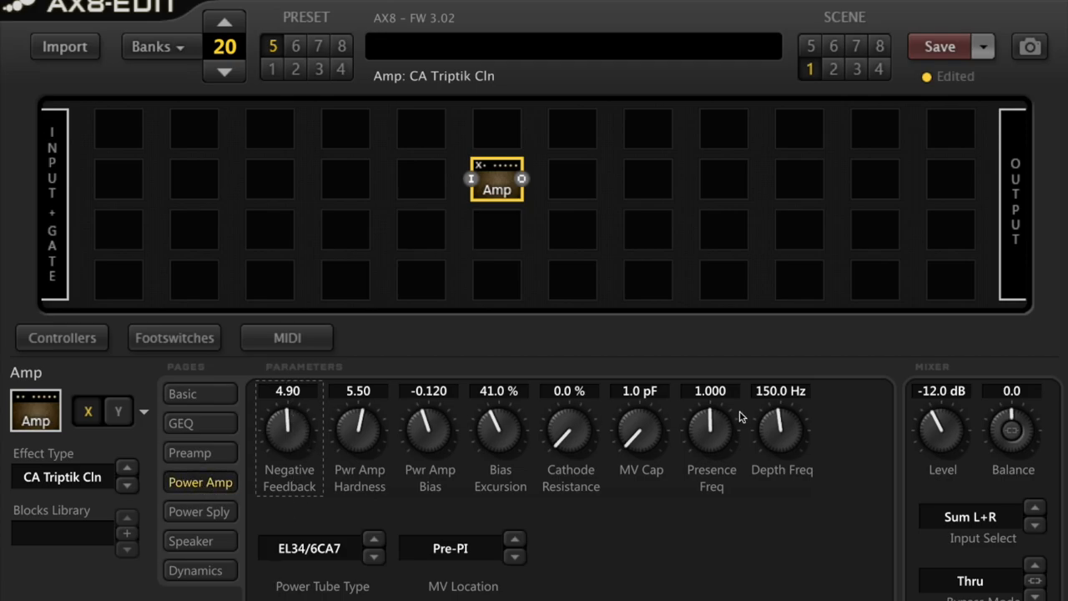
{"action": "mouse_move", "coordinate": [293, 581]}
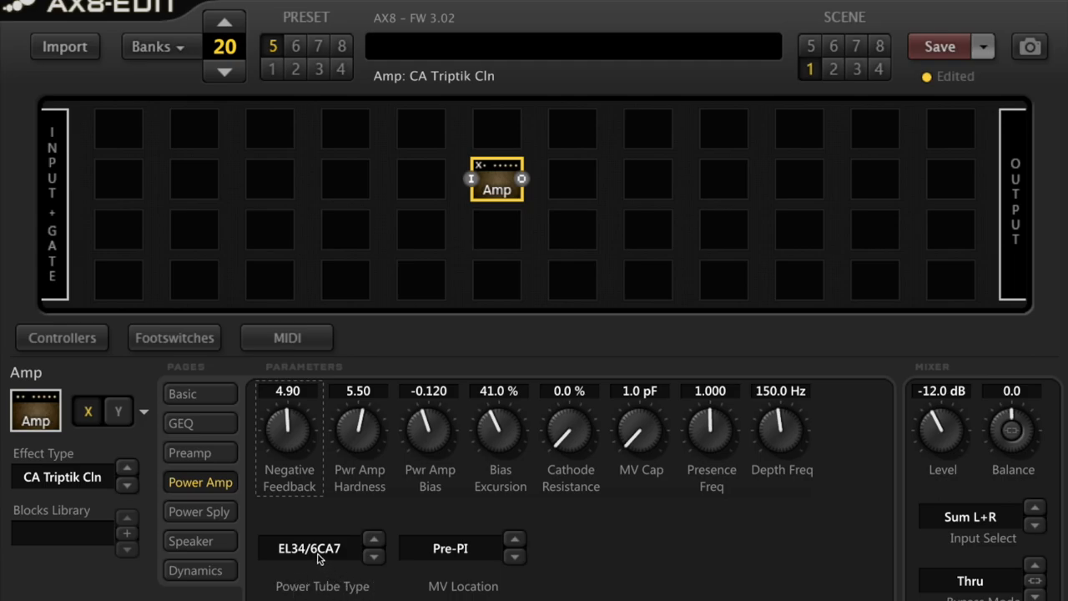
Change the power tube type from EL34/6CA7 to 6AQ5, giving hardness 5.70.
{"action": "left_click", "coordinate": [321, 548]}
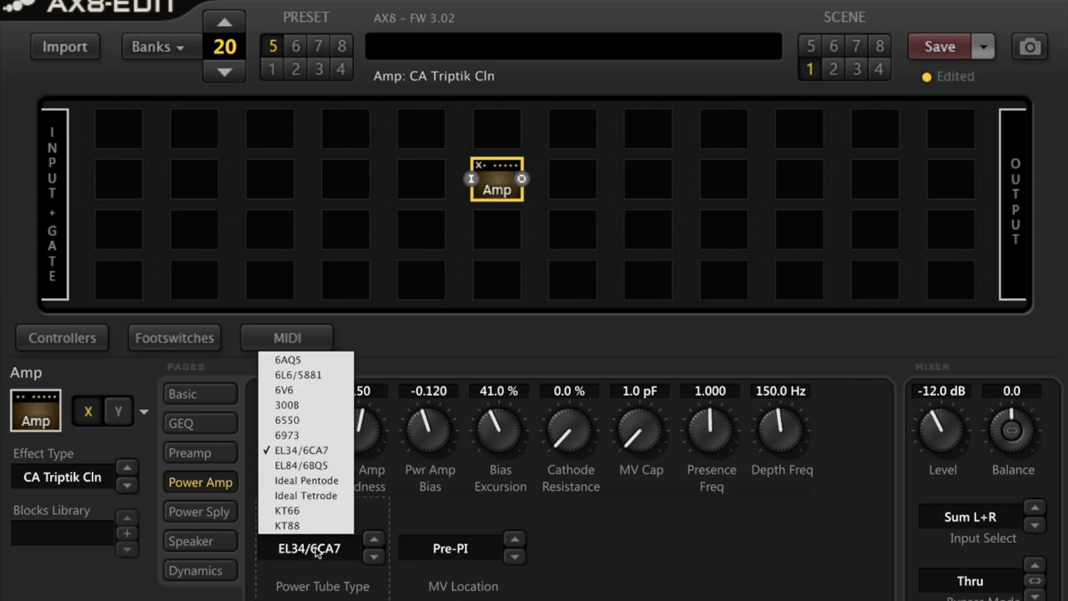
{"action": "mouse_move", "coordinate": [315, 541]}
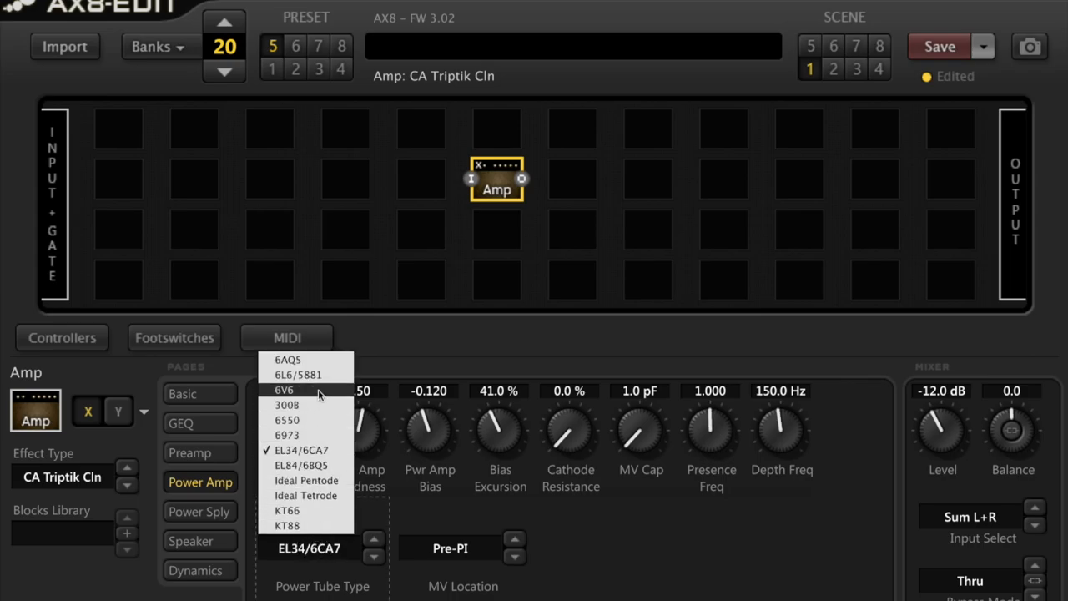
{"action": "mouse_move", "coordinate": [315, 419]}
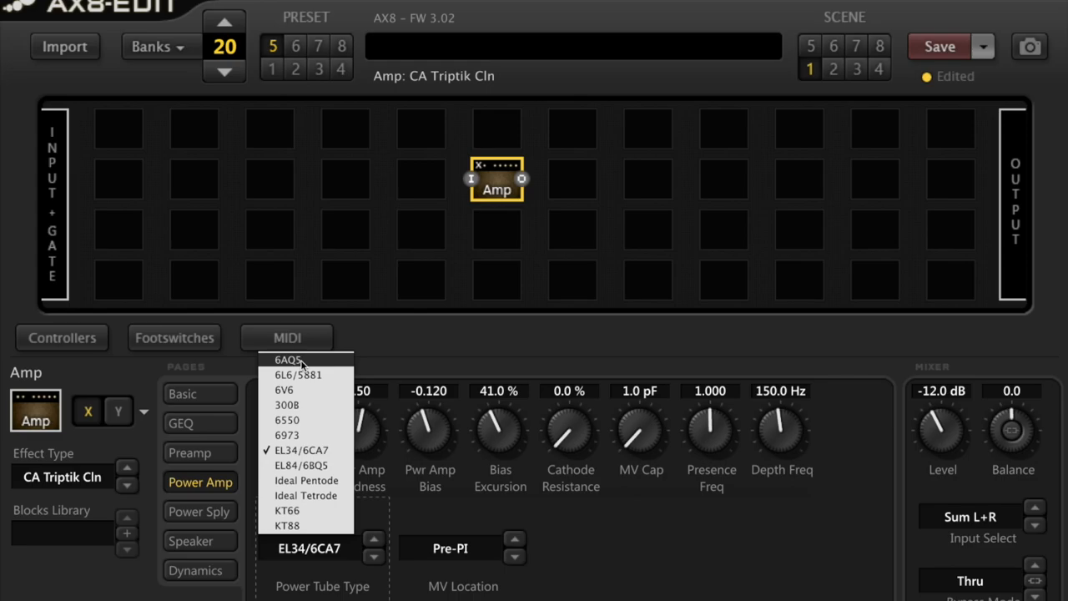
{"action": "left_click", "coordinate": [288, 360]}
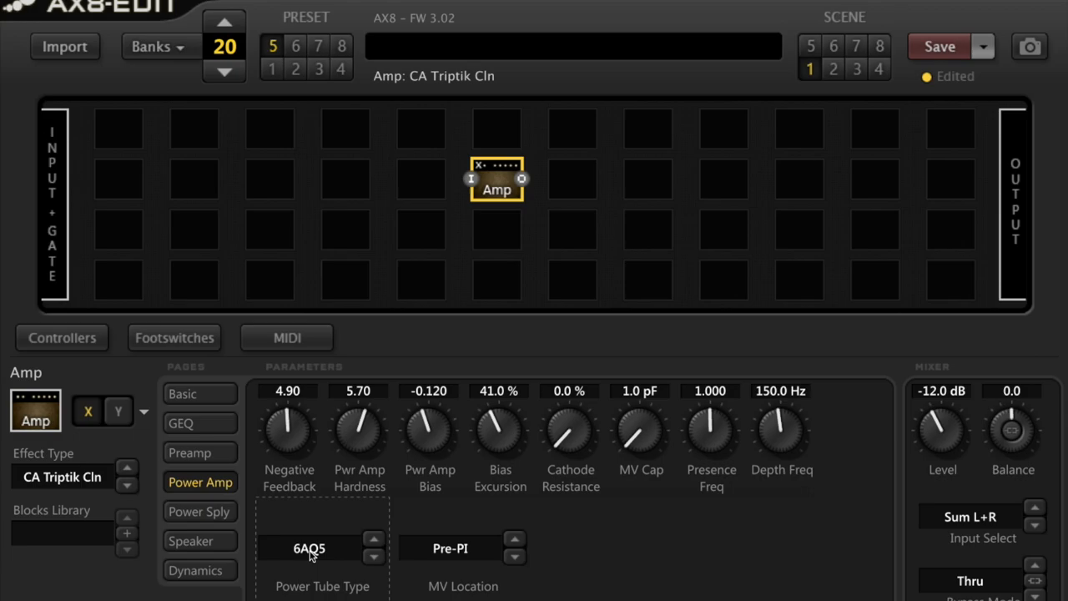
{"action": "left_click", "coordinate": [321, 548]}
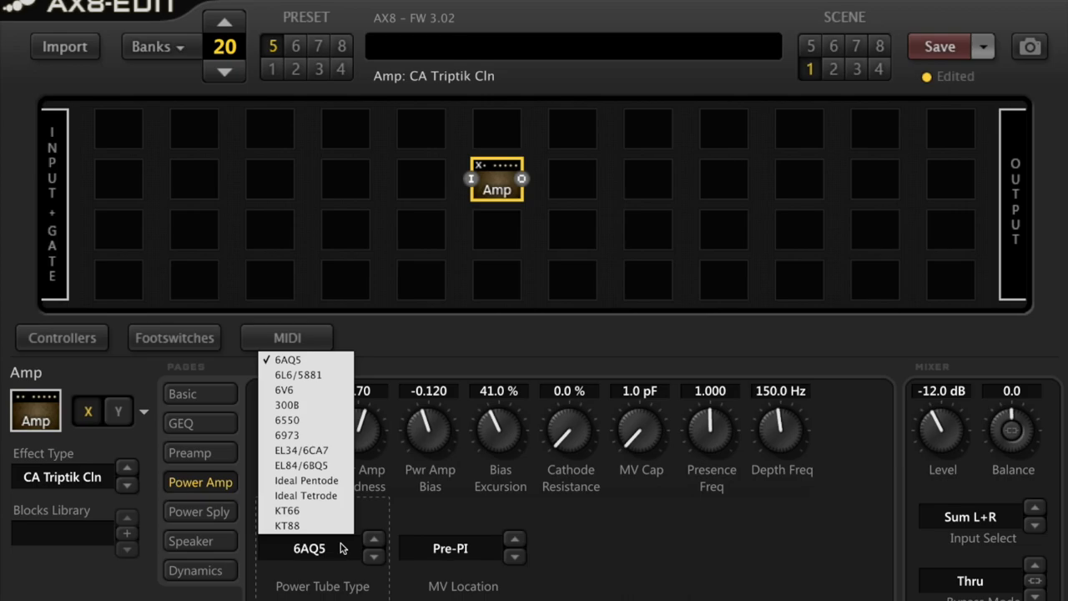
Load Gibtone Scout as the amp model, keeping the 6AQ5 tubes.
{"action": "left_click", "coordinate": [62, 477]}
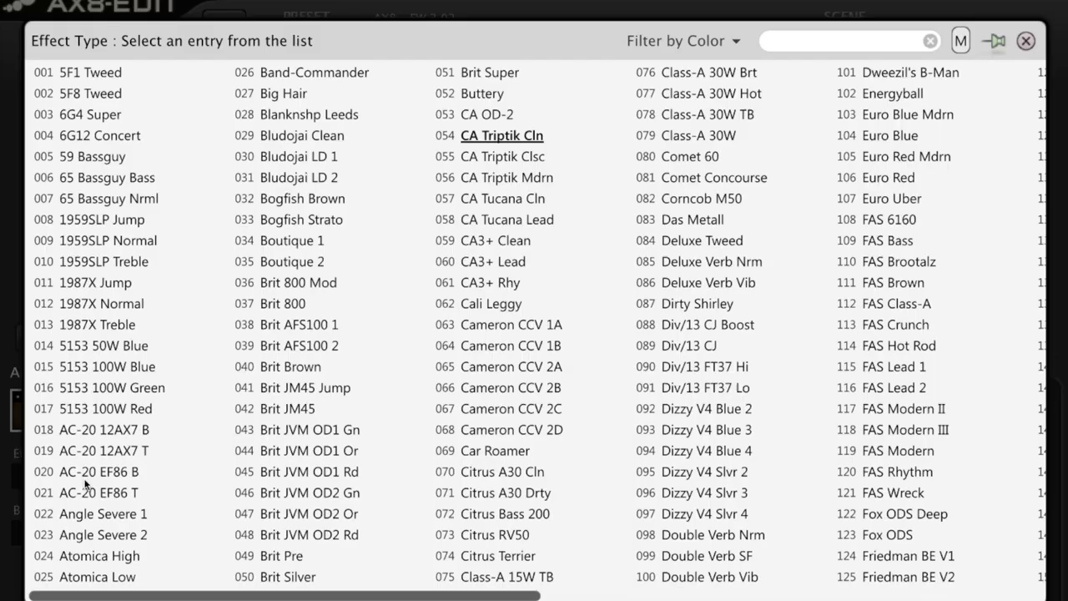
{"action": "left_click", "coordinate": [98, 472]}
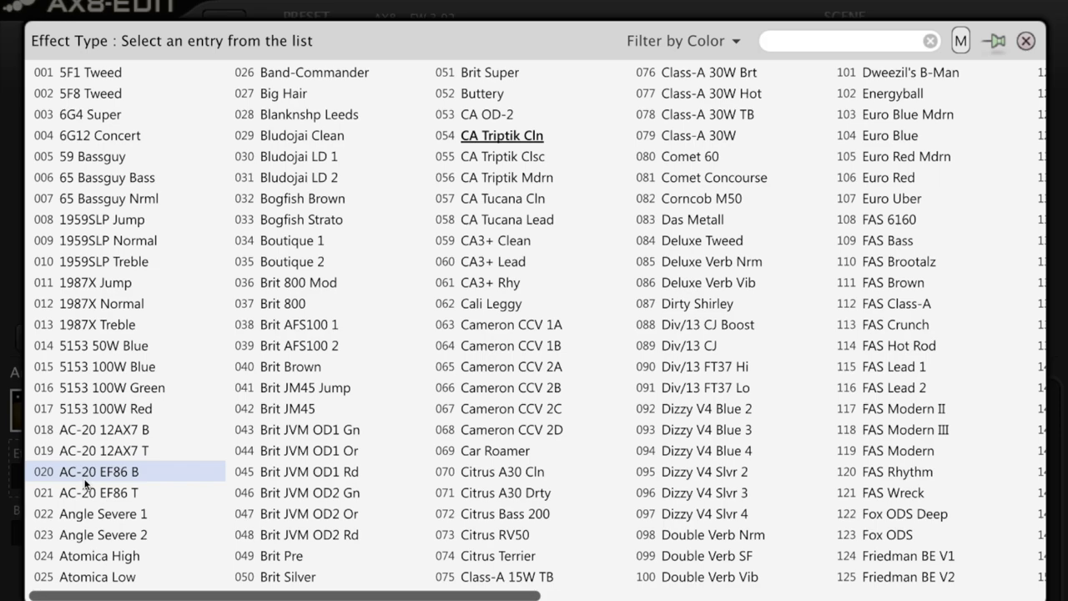
{"action": "left_click", "coordinate": [707, 451]}
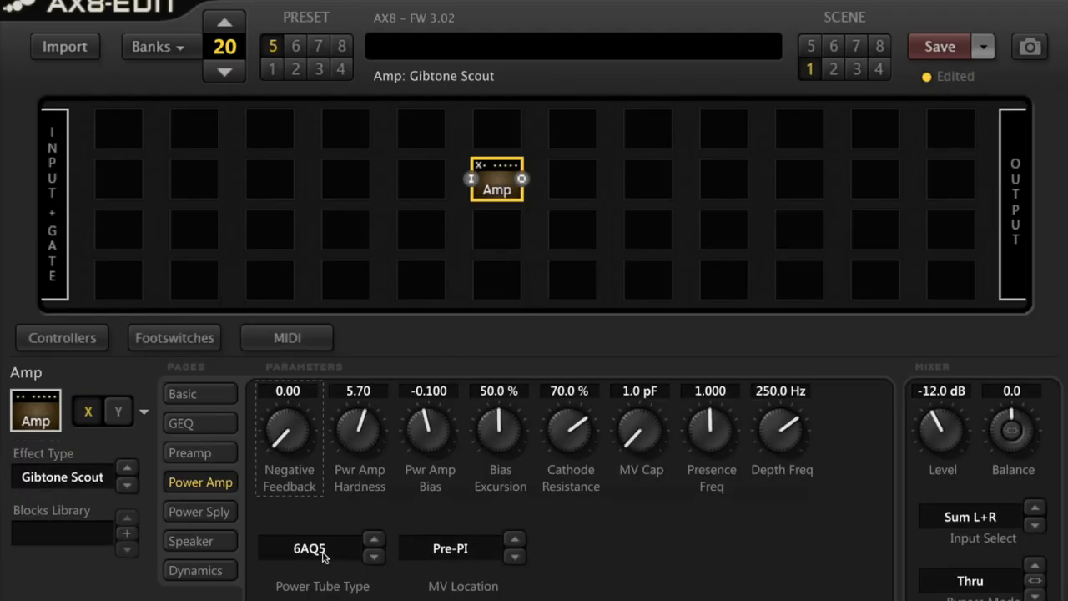
Switch Gibtone Scout's power tubes to 6L6/5881, giving hardness 5.80.
{"action": "left_click", "coordinate": [321, 549]}
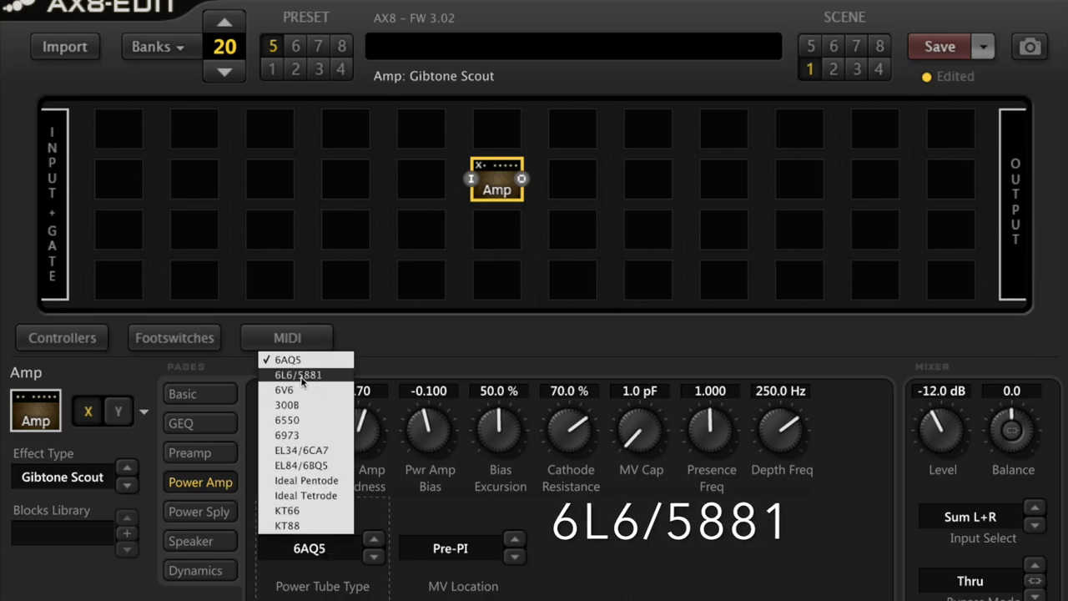
{"action": "left_click", "coordinate": [297, 374]}
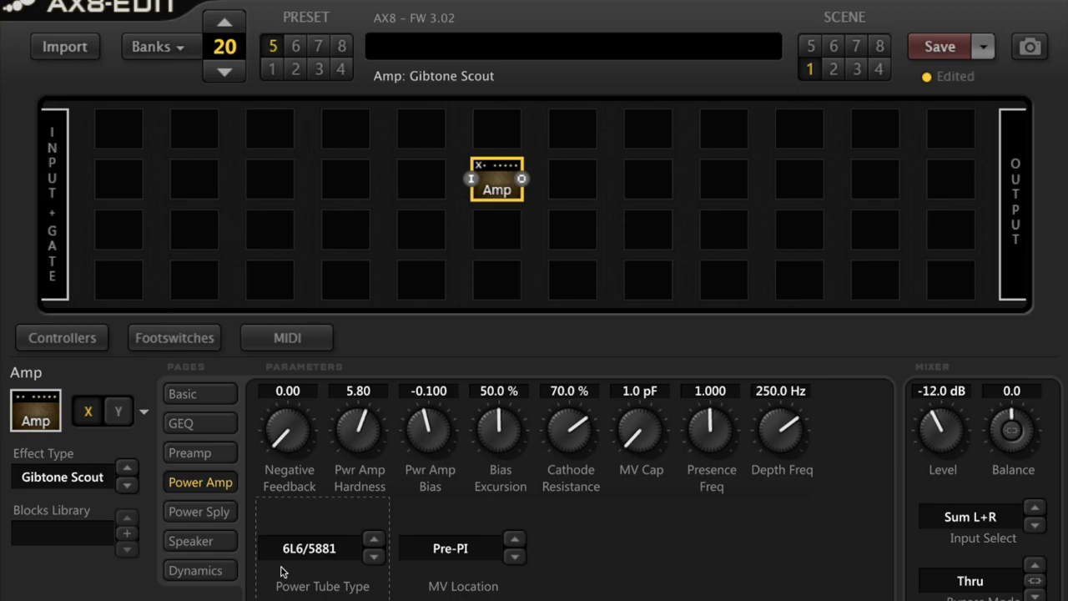
{"action": "mouse_move", "coordinate": [340, 553]}
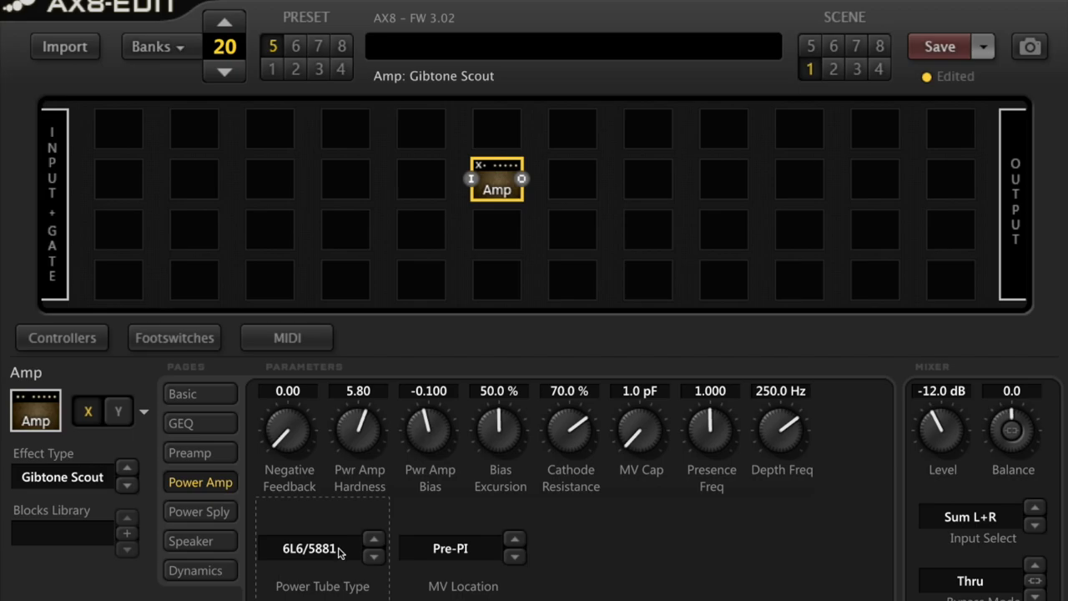
{"action": "left_click", "coordinate": [71, 476]}
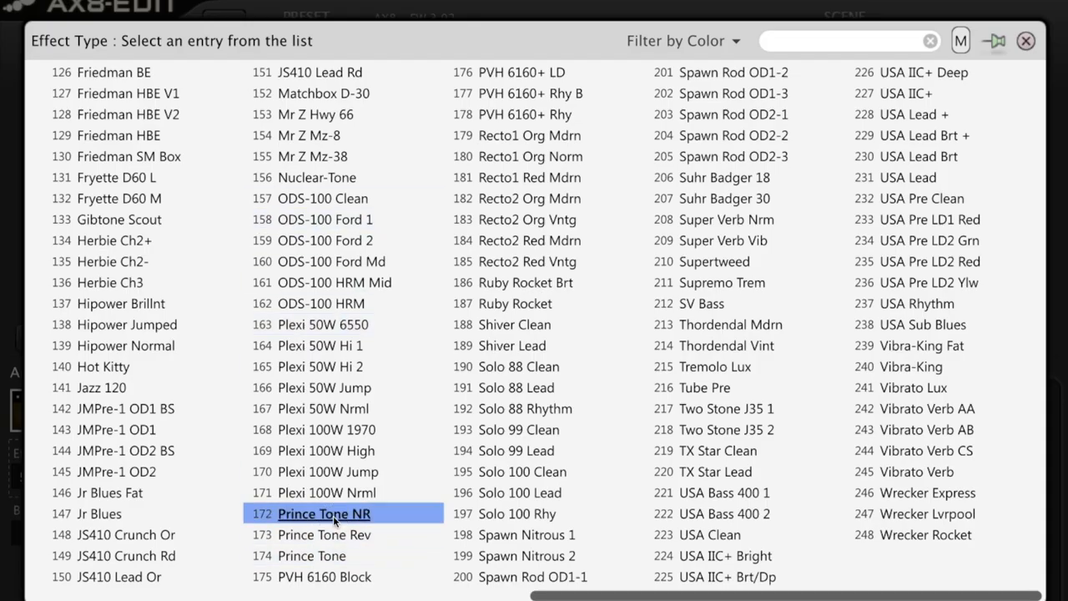
Load Deluxe Tweed and run it on 6550 power tubes.
{"action": "double_click", "coordinate": [324, 513]}
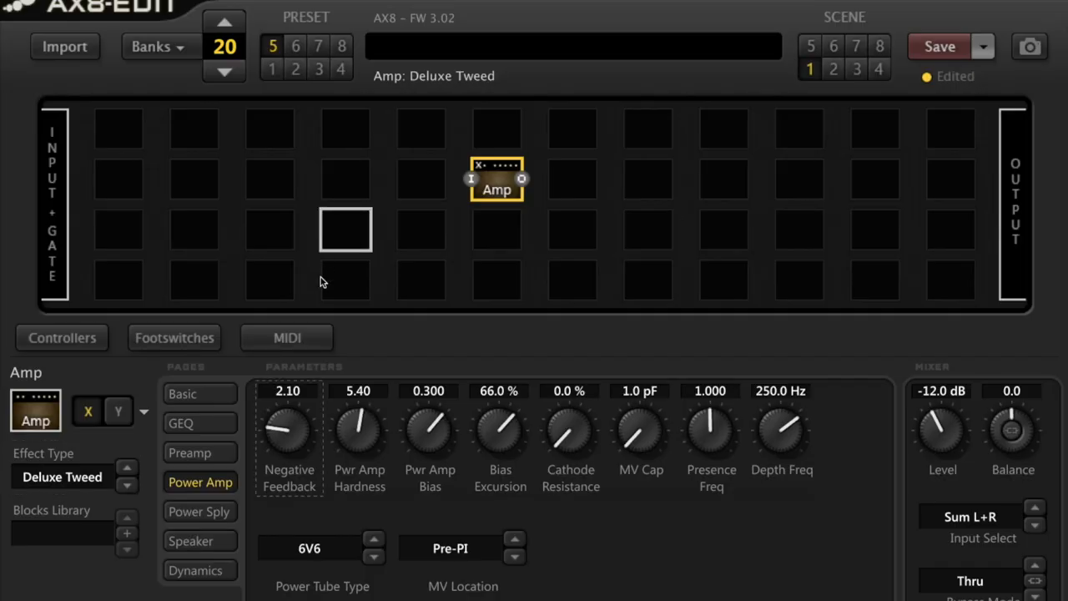
{"action": "left_click", "coordinate": [322, 548]}
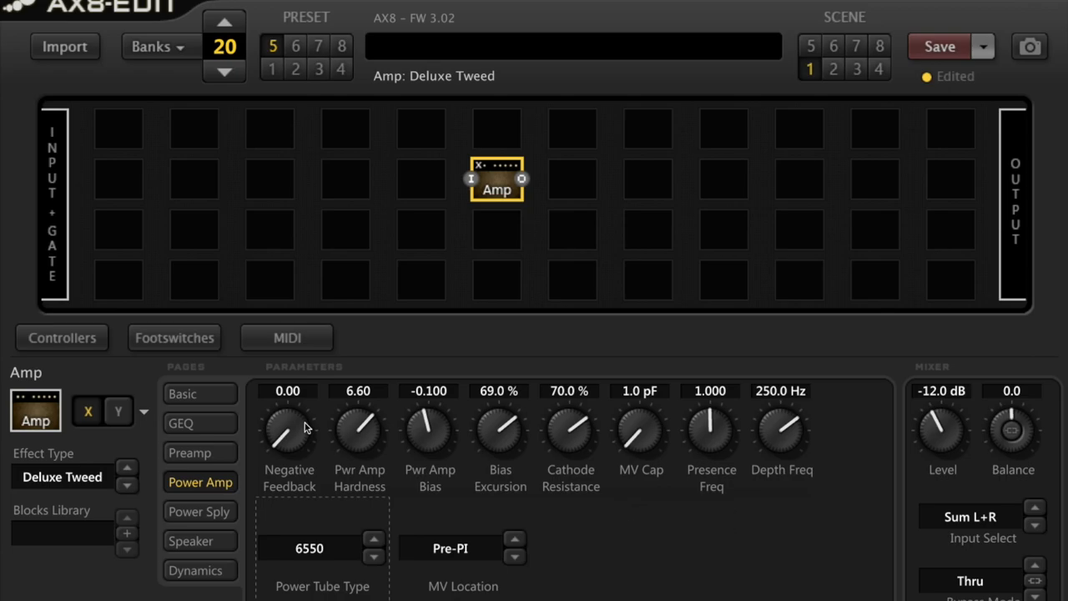
{"action": "mouse_move", "coordinate": [296, 524]}
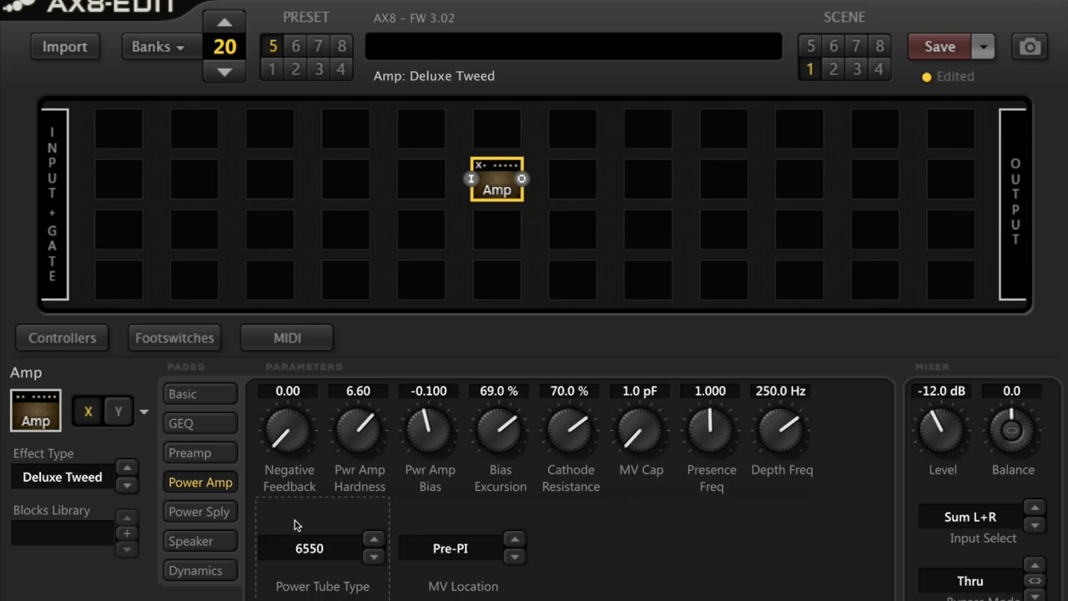
Load the Supremo Trem amp model with EL34/6CA7 power tubes, hardness 5.50.
{"action": "left_click", "coordinate": [309, 548]}
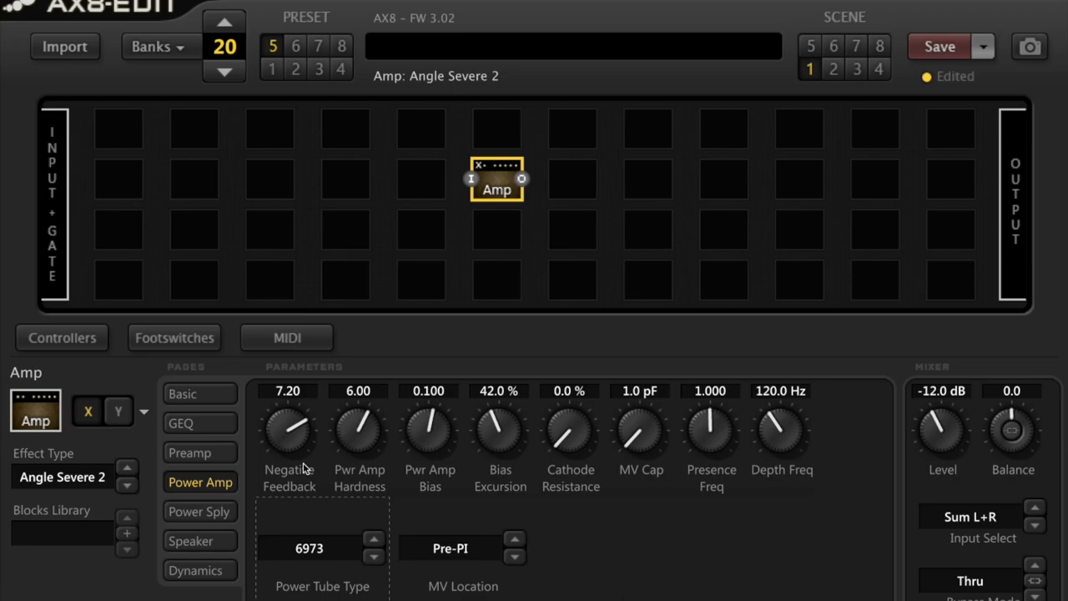
{"action": "mouse_move", "coordinate": [317, 456]}
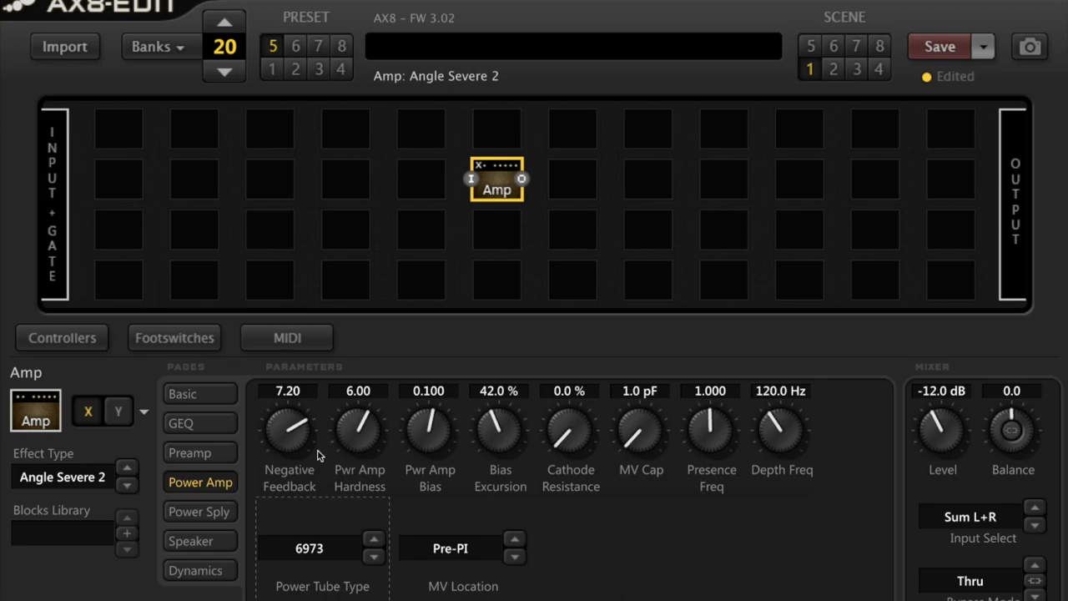
{"action": "left_click", "coordinate": [75, 477]}
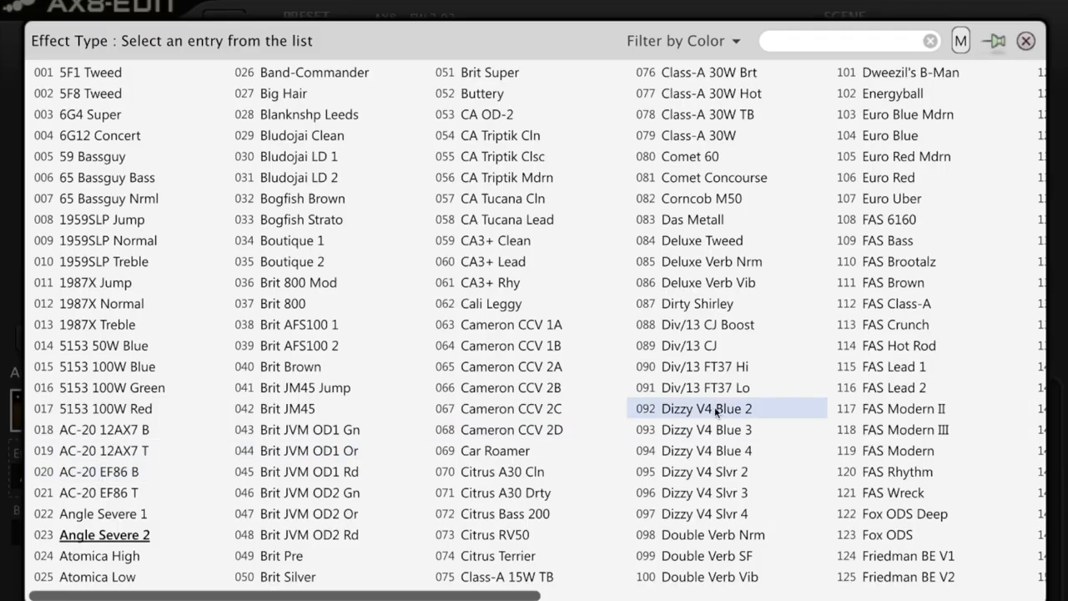
{"action": "scroll", "scroll_direction": "down", "scroll_amount": 3}
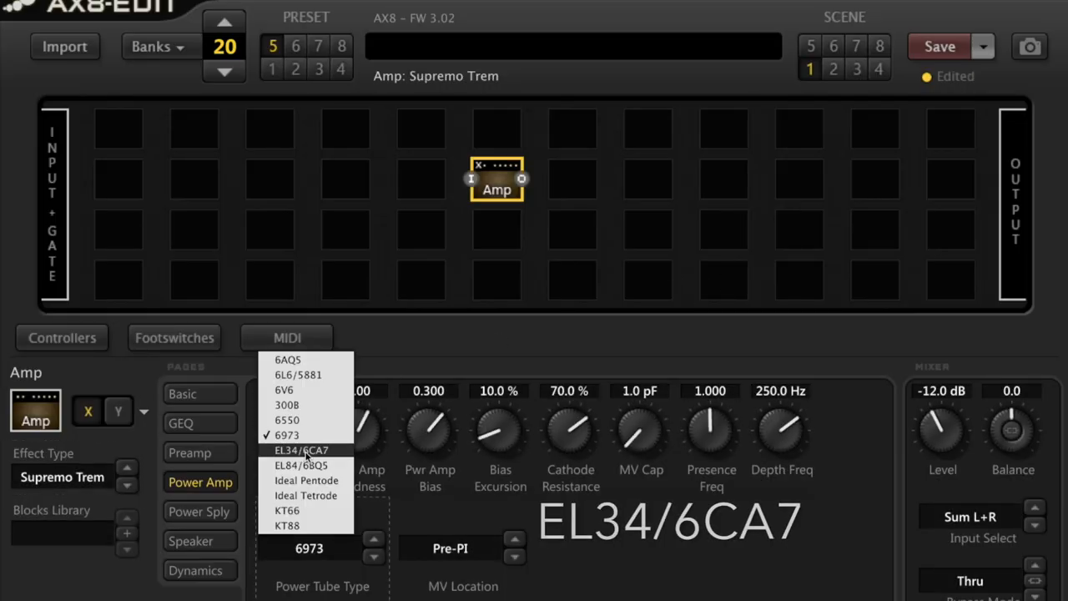
{"action": "left_click", "coordinate": [301, 450]}
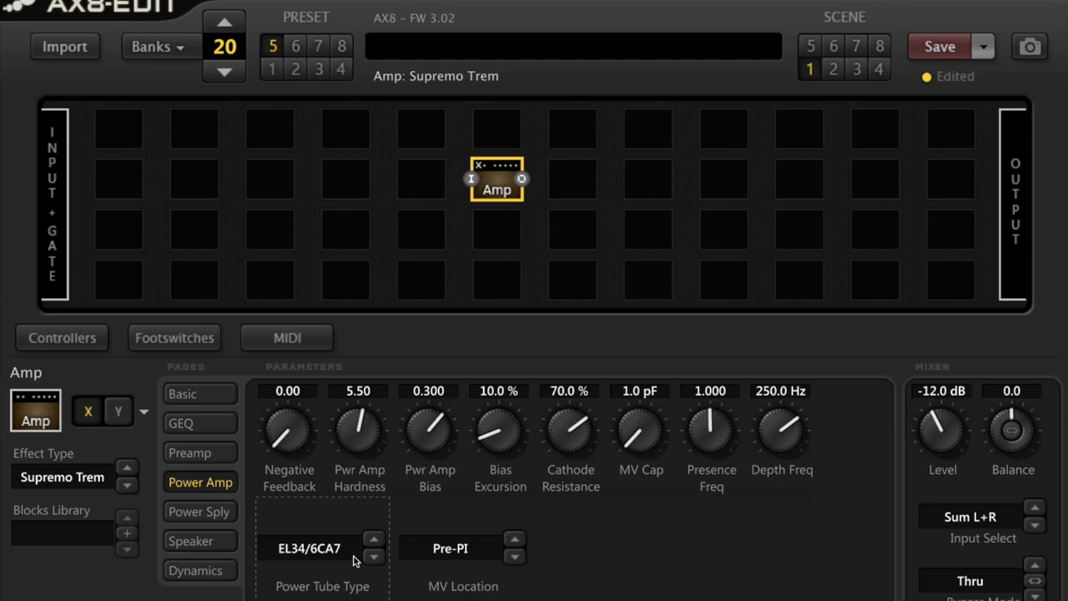
Load AC-20 12AX7 B from the amp model list, on Ideal Pentode tubes.
{"action": "left_click", "coordinate": [71, 477]}
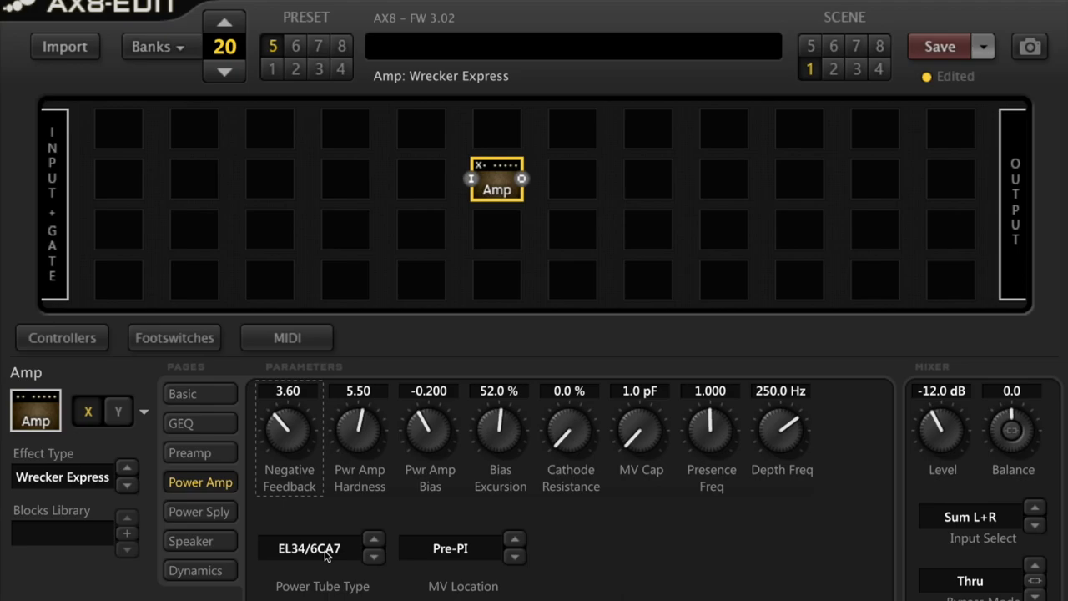
{"action": "left_click", "coordinate": [374, 557]}
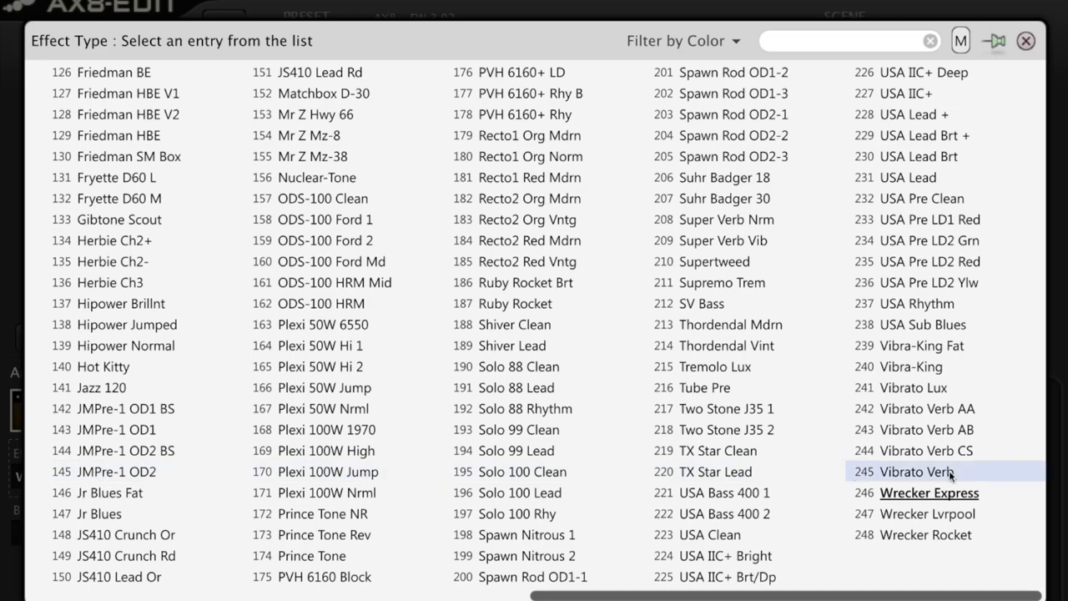
{"action": "double_click", "coordinate": [925, 514]}
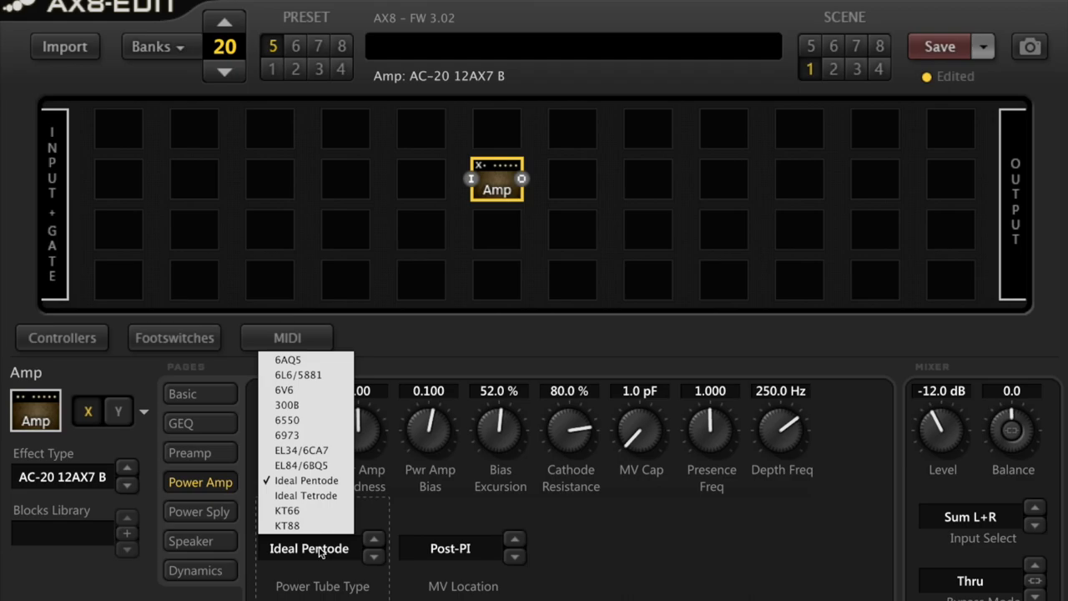
Set Ideal Tetrode power tubes and load the Jazz 120 amp model.
{"action": "left_click", "coordinate": [305, 495]}
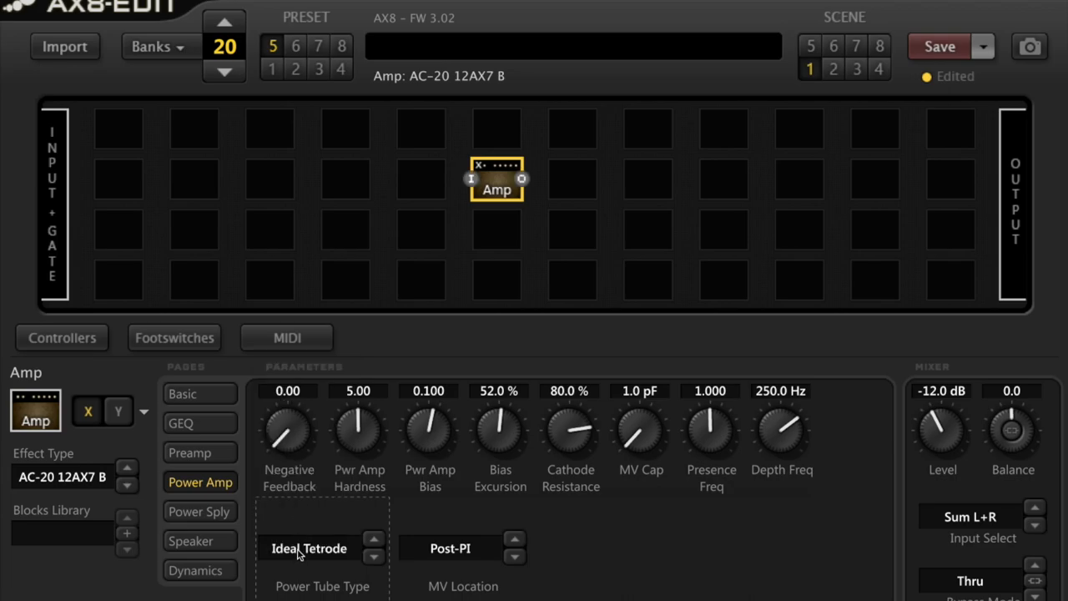
{"action": "left_click", "coordinate": [62, 477]}
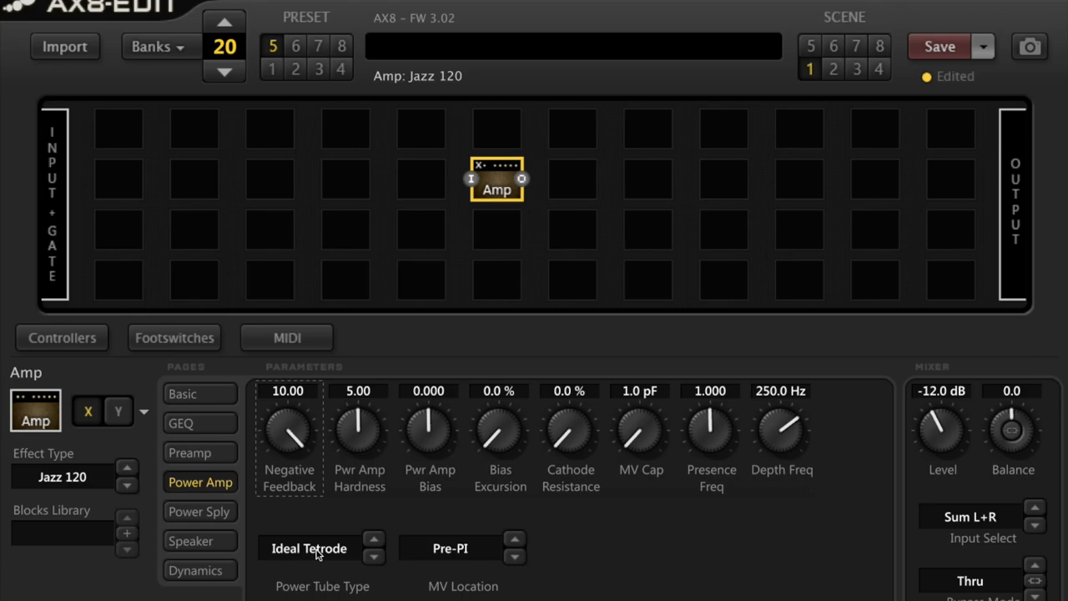
{"action": "mouse_move", "coordinate": [320, 553]}
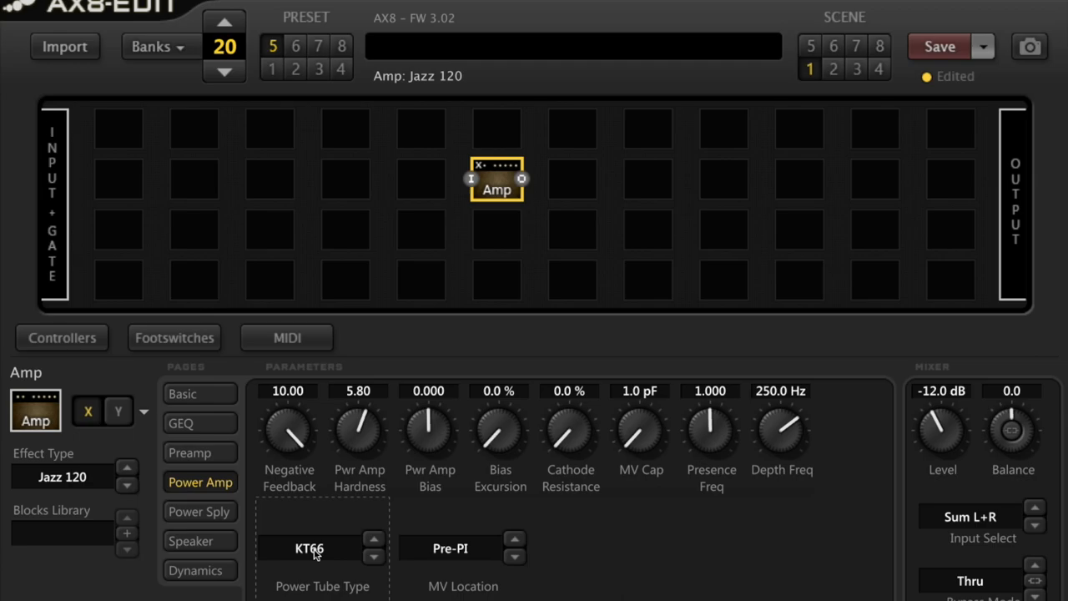
Switch the power tubes to KT88 and load Herbie Ch2+.
{"action": "left_click", "coordinate": [321, 548]}
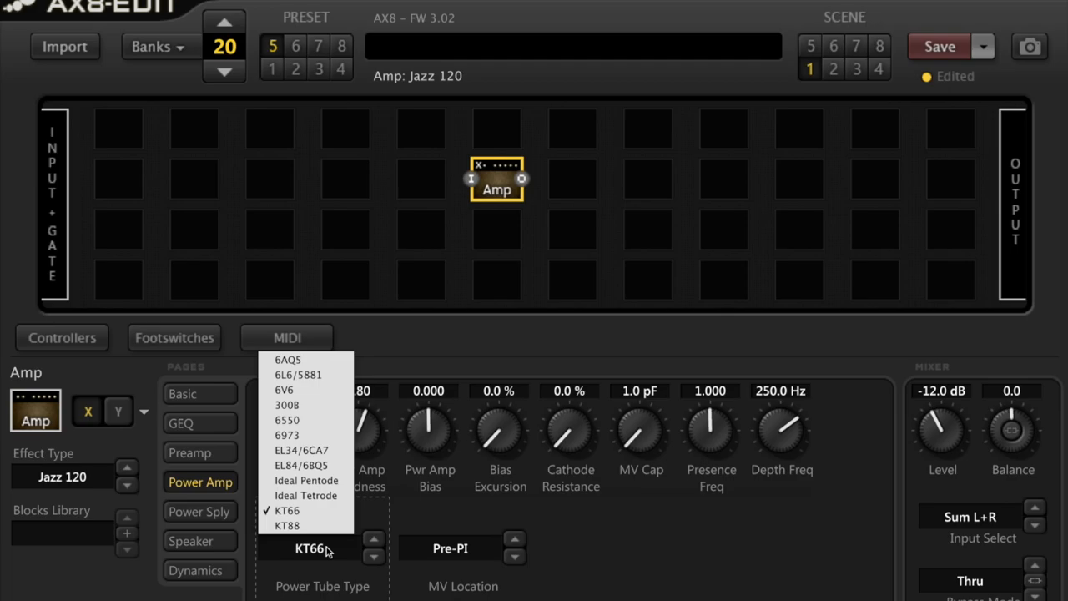
{"action": "left_click", "coordinate": [302, 450]}
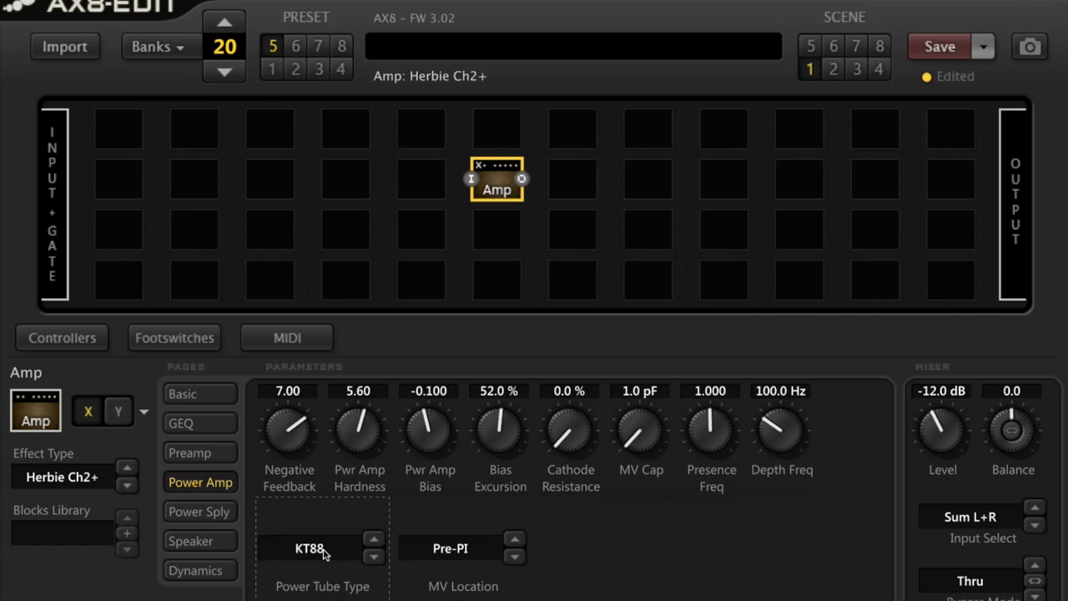
{"action": "left_click", "coordinate": [321, 549]}
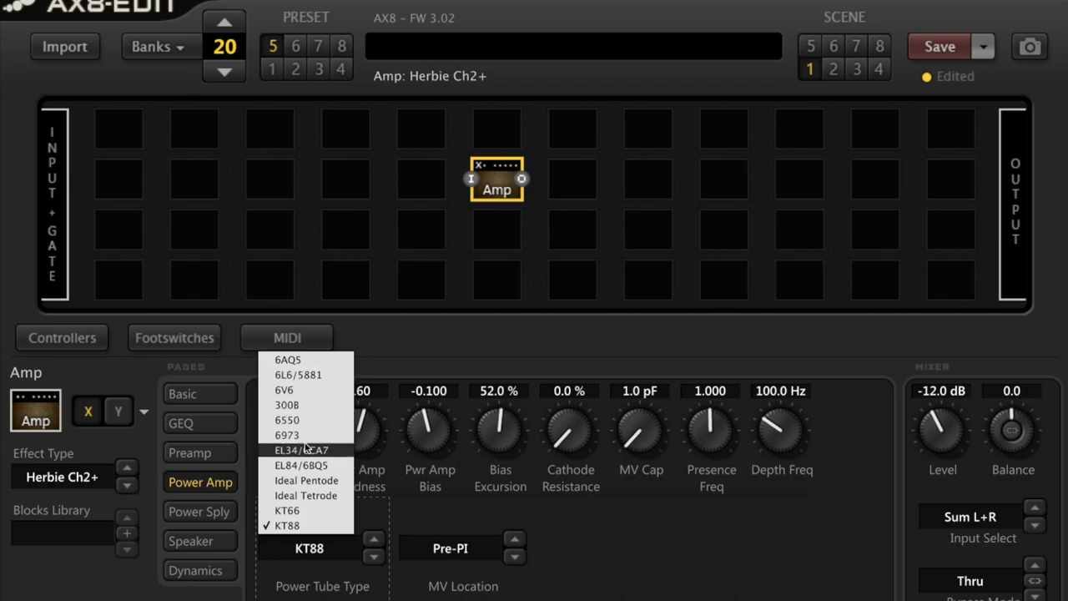
{"action": "mouse_move", "coordinate": [326, 555]}
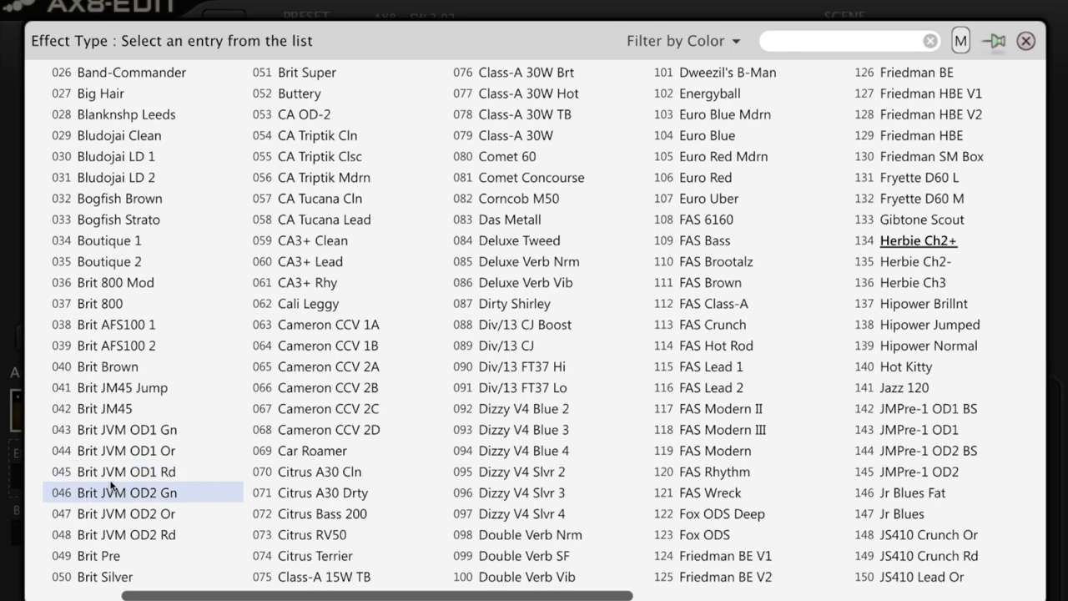
Pick 057 CA Tucana Cln in the amp model list.
{"action": "left_click", "coordinate": [317, 197]}
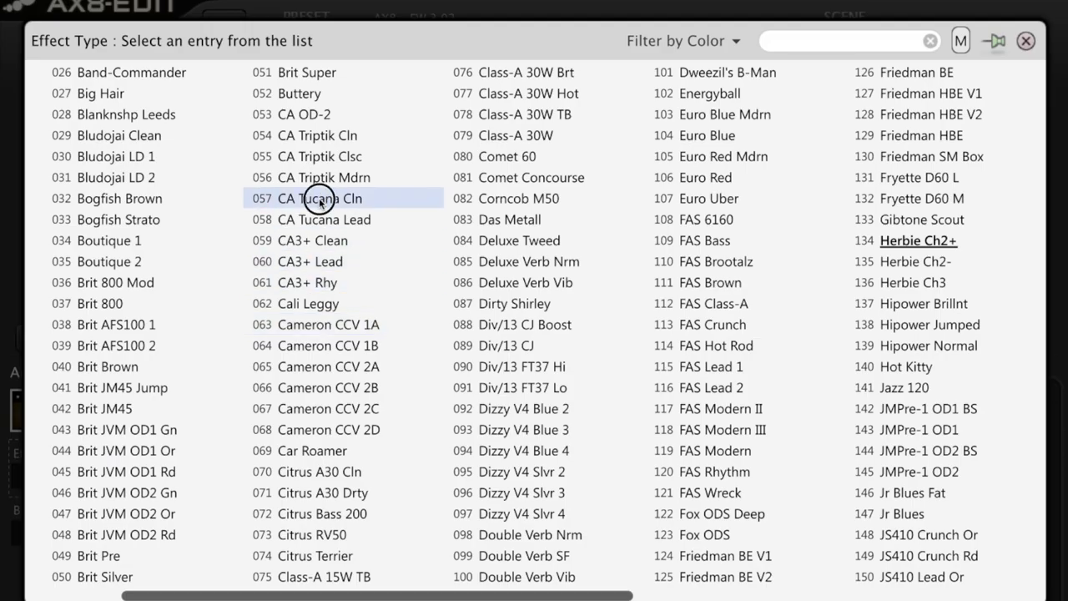